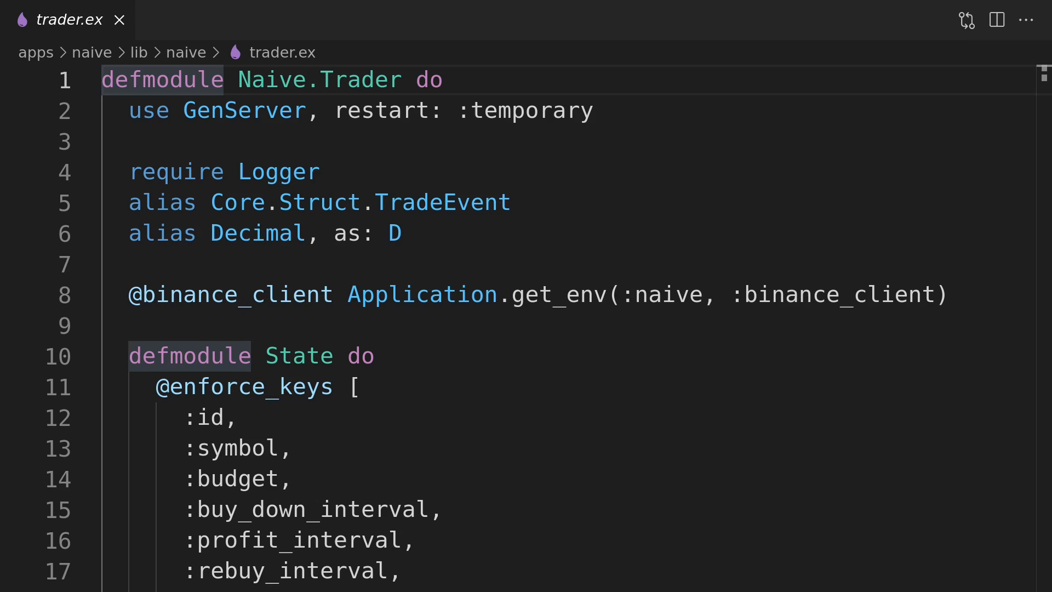
scroll(down, 3)
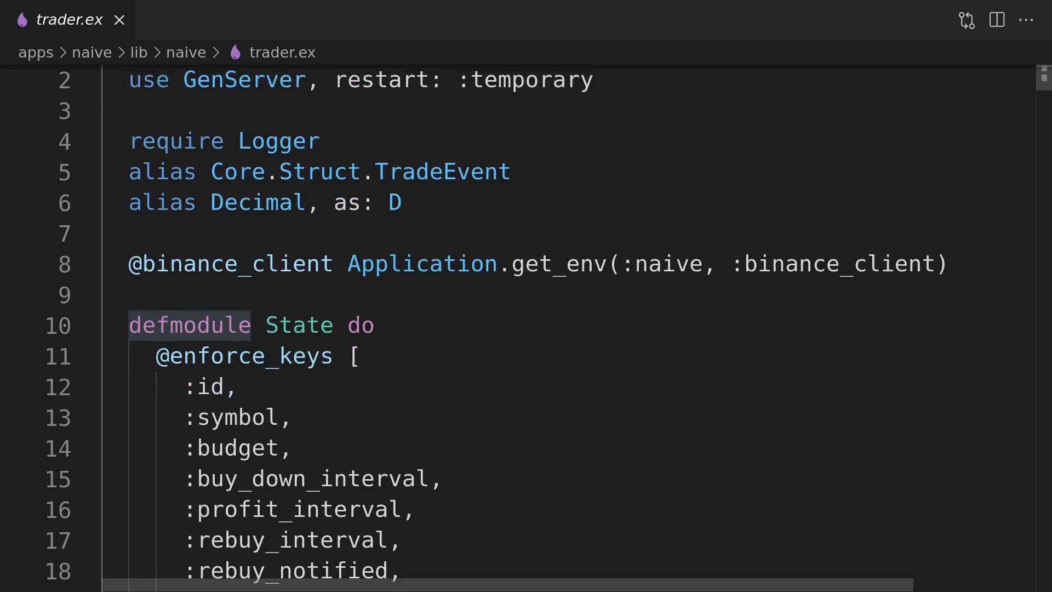
scroll(down, 3)
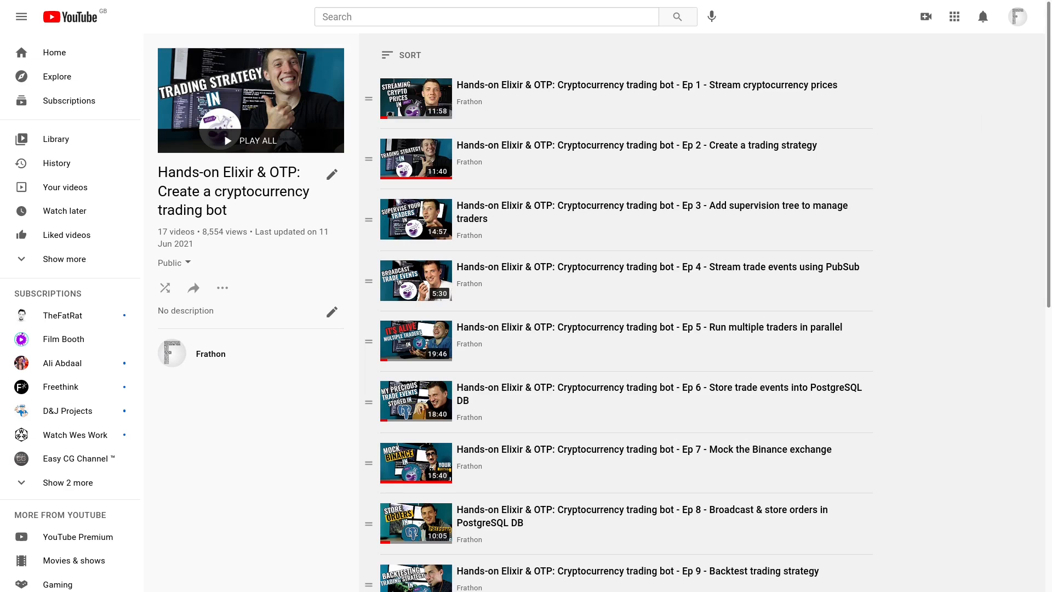
scroll(down, 3)
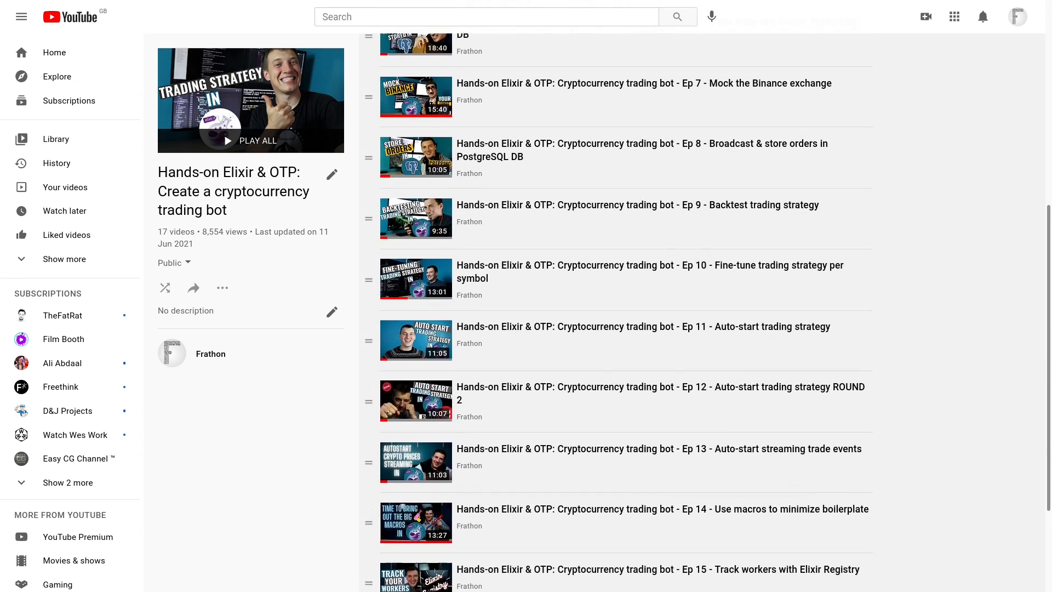